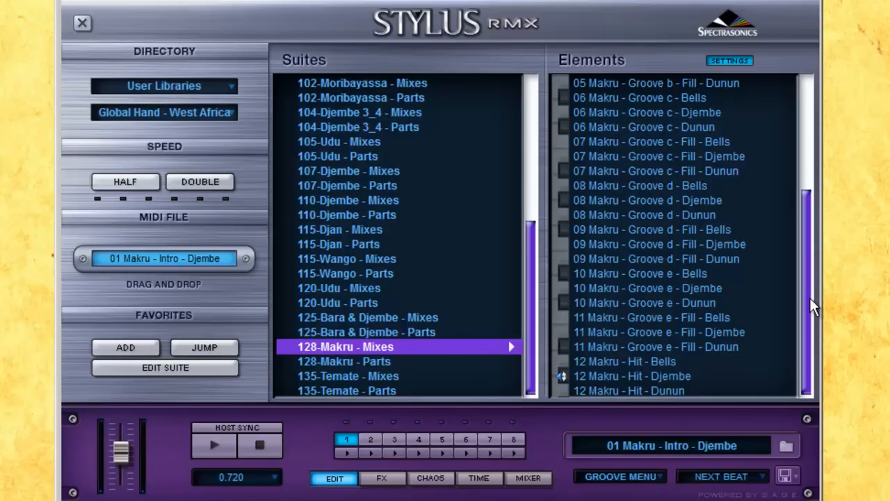
pyautogui.moveTo(800, 309)
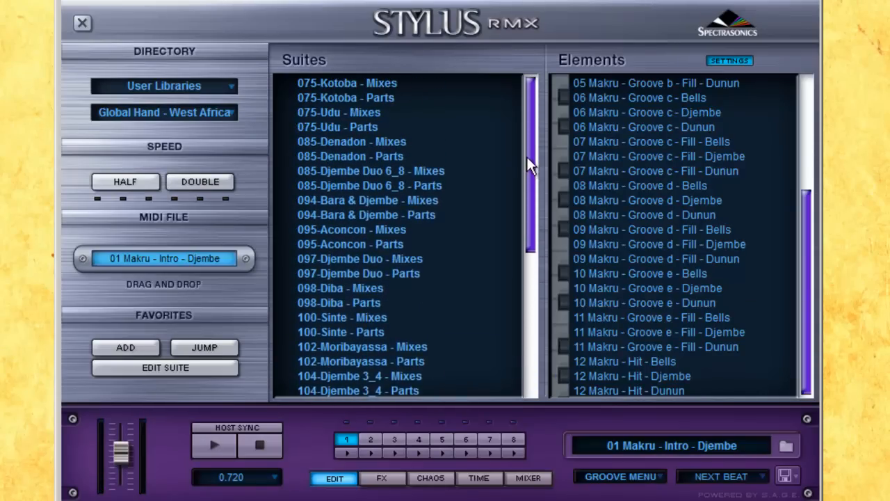
# Scroll down the Suites list toward 115-Djan - Mixes.
pyautogui.scroll(-3)
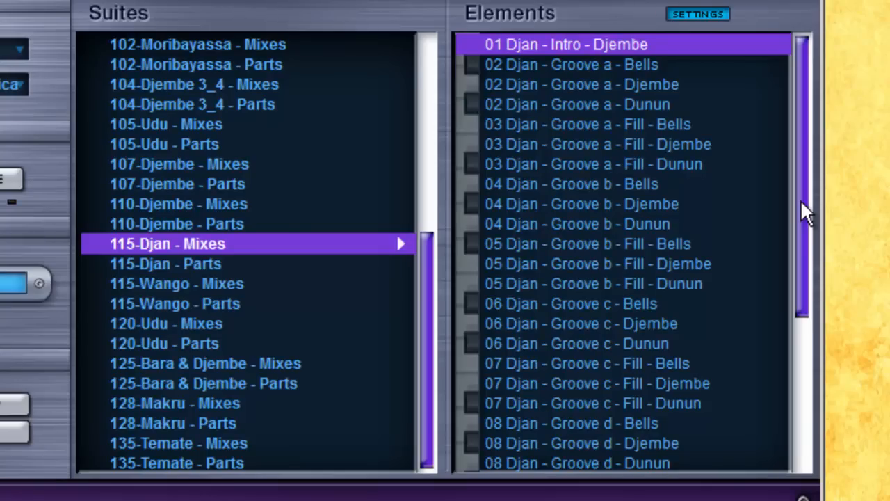
pyautogui.scroll(-3)
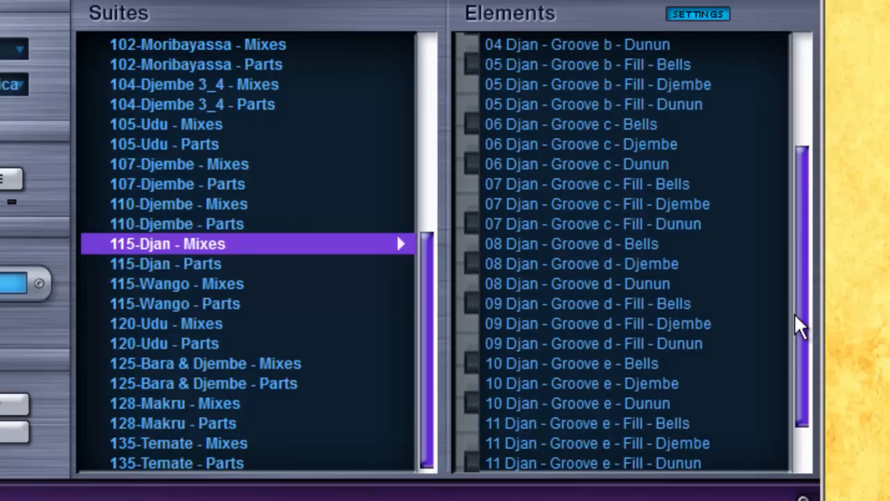
pyautogui.scroll(-3)
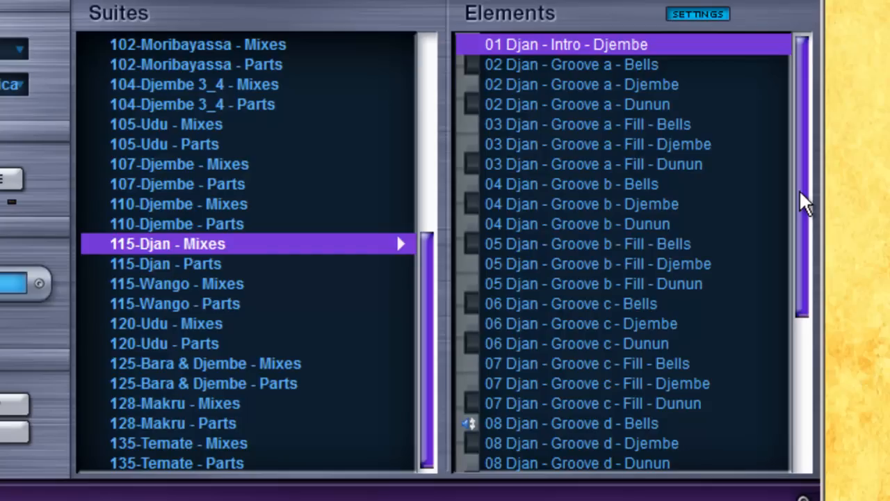
pyautogui.scroll(-3)
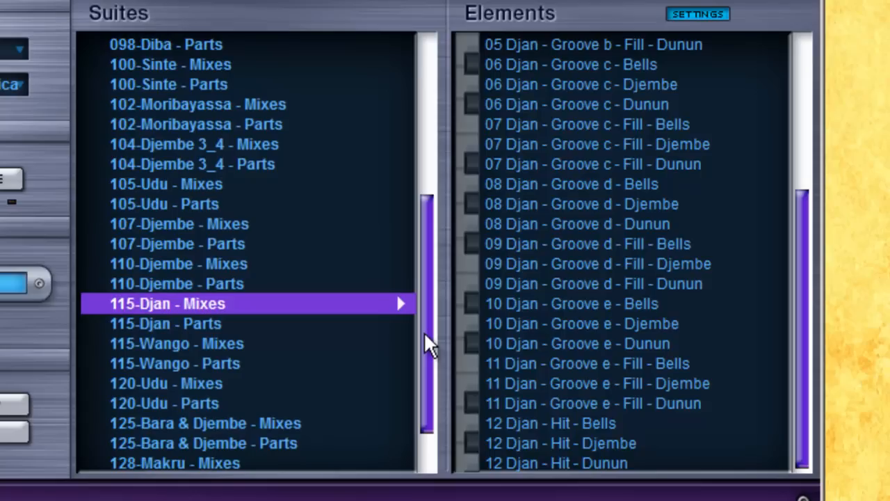
pyautogui.moveTo(243, 73)
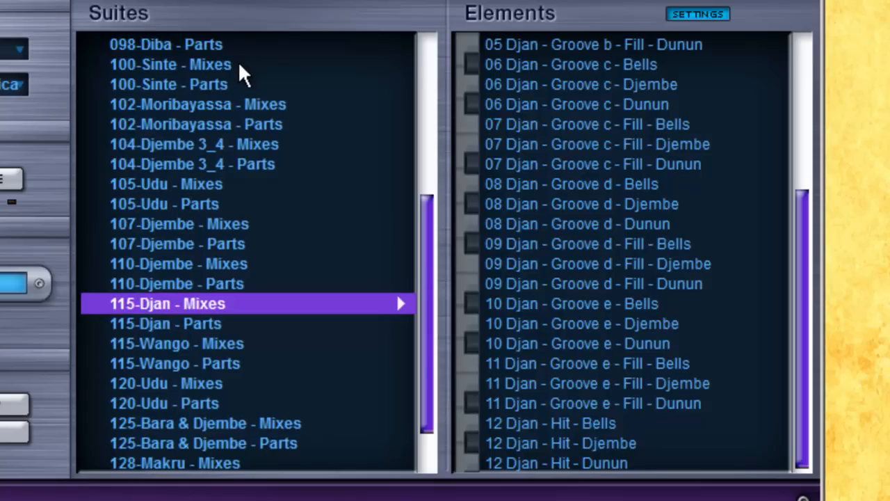
# Load 100-Sinte - Mixes and audition its 02 Sinte - Groove a - Djembe loop.
pyautogui.click(169, 64)
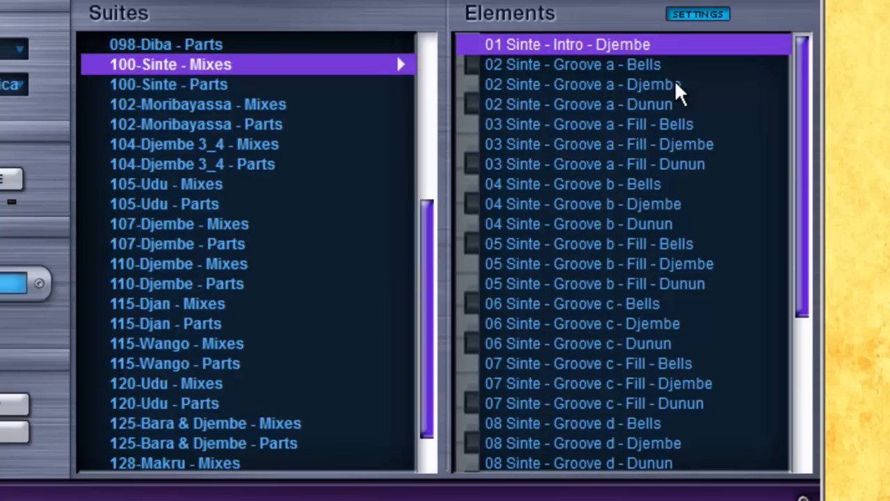
pyautogui.click(581, 84)
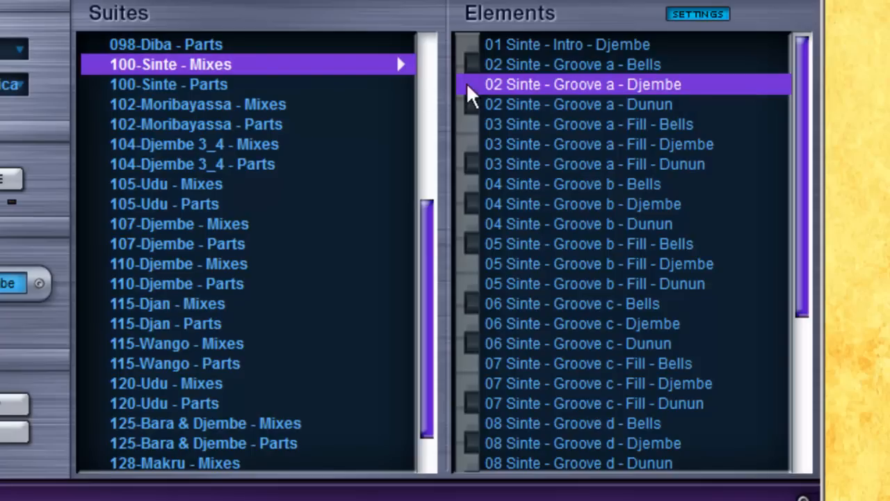
# Load 100-Sinte - Parts and audition the Groove a Djembe a and Djembe b parts.
pyautogui.click(168, 84)
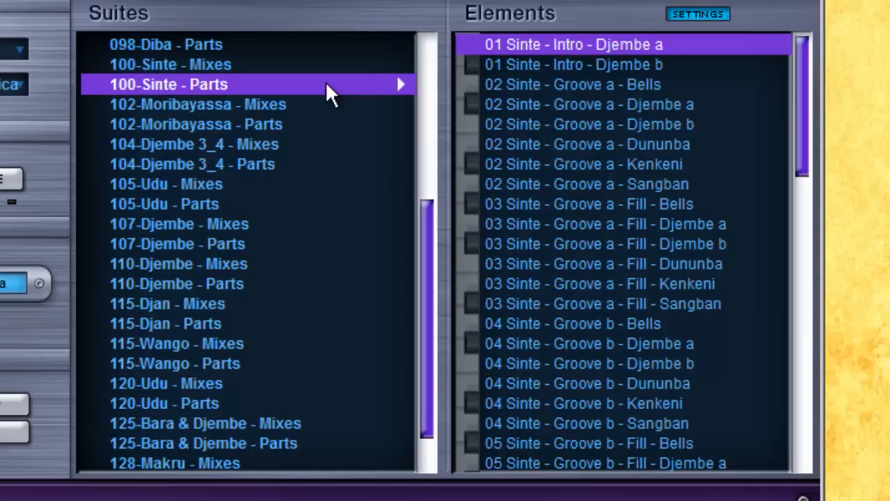
pyautogui.click(589, 103)
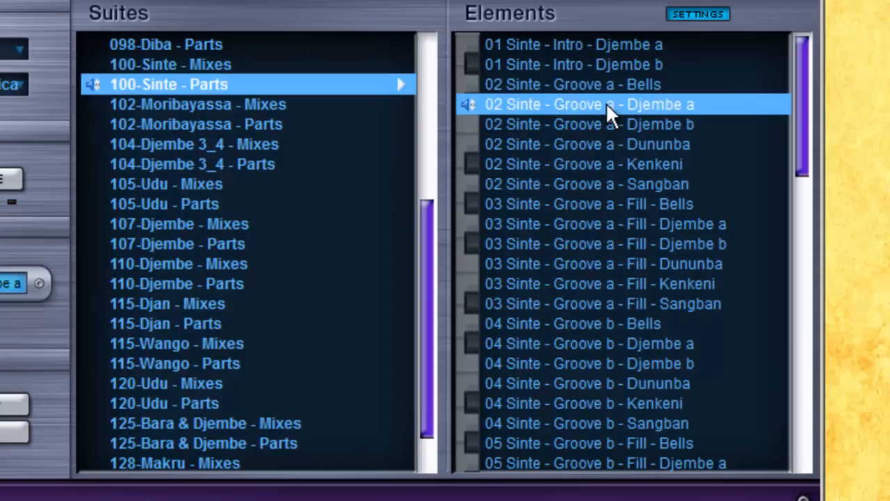
pyautogui.moveTo(633, 139)
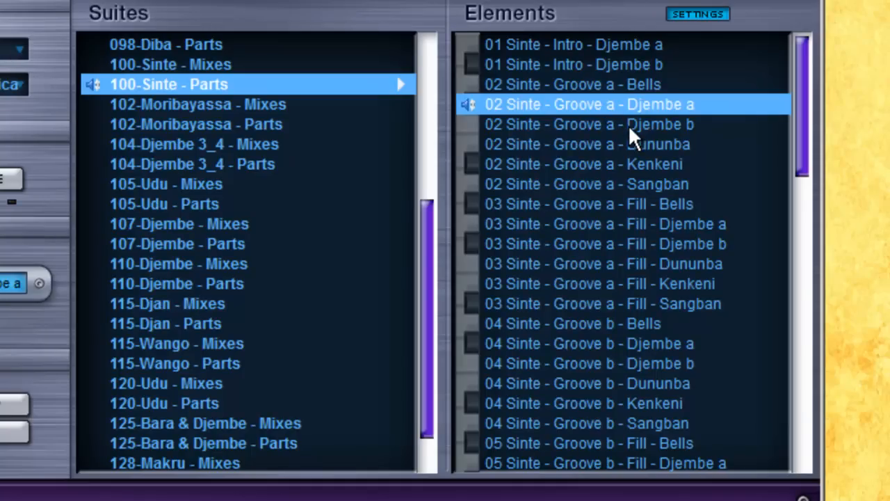
pyautogui.click(589, 124)
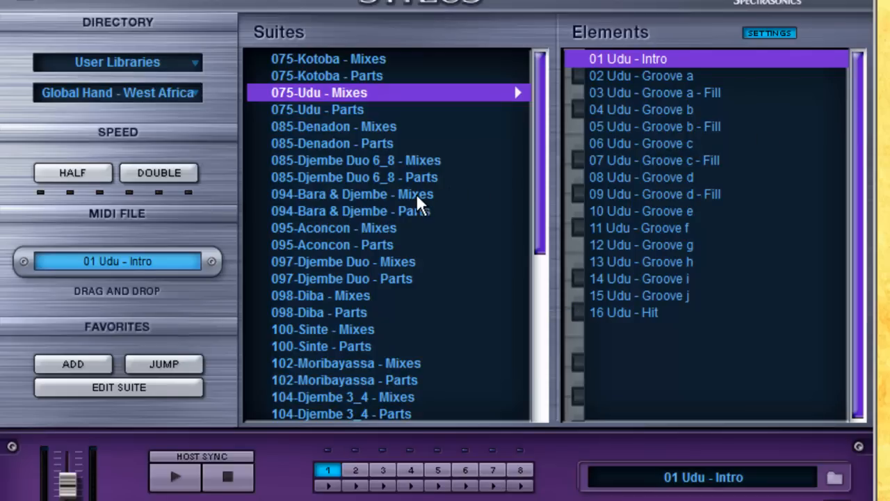
# Select 094-Bara & Djembe - Mixes in the Suites list.
pyautogui.click(351, 194)
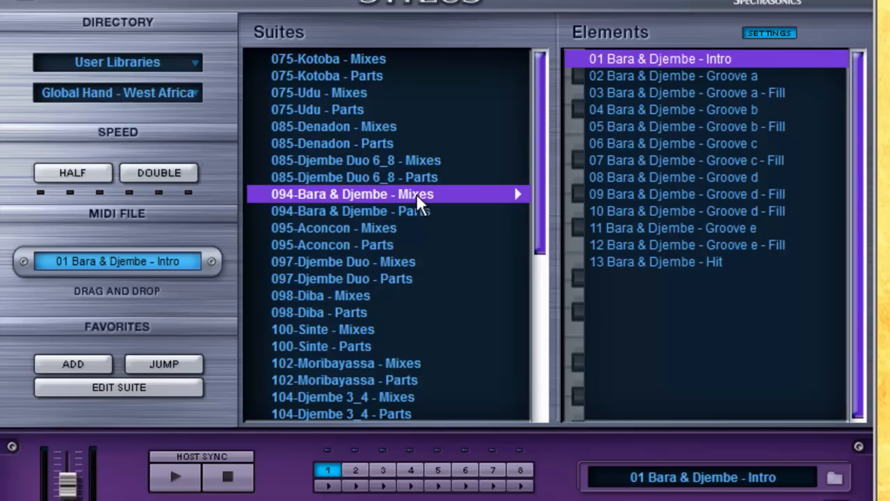